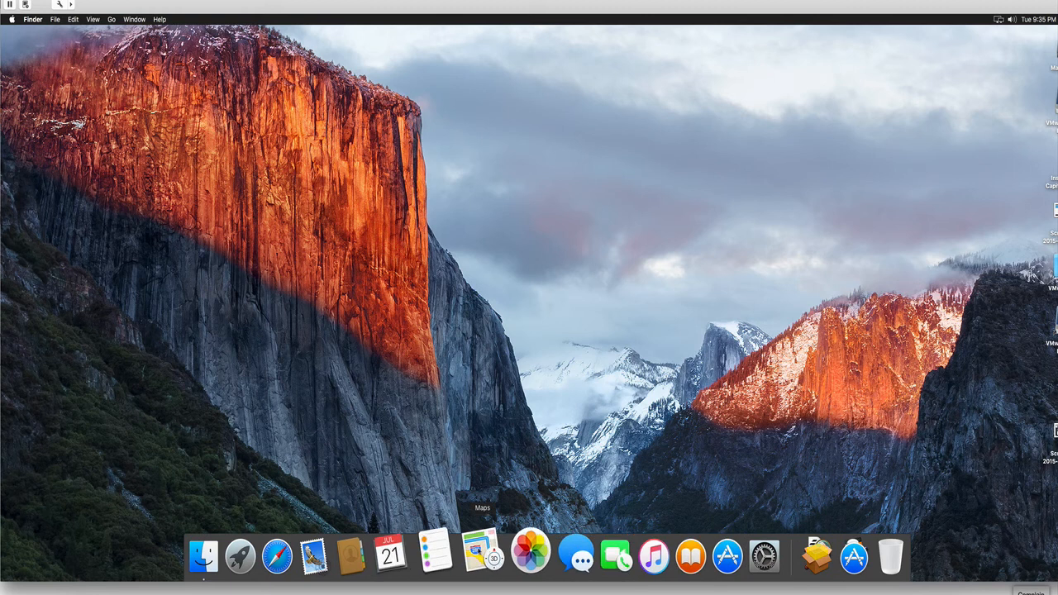
pyautogui.moveTo(298, 554)
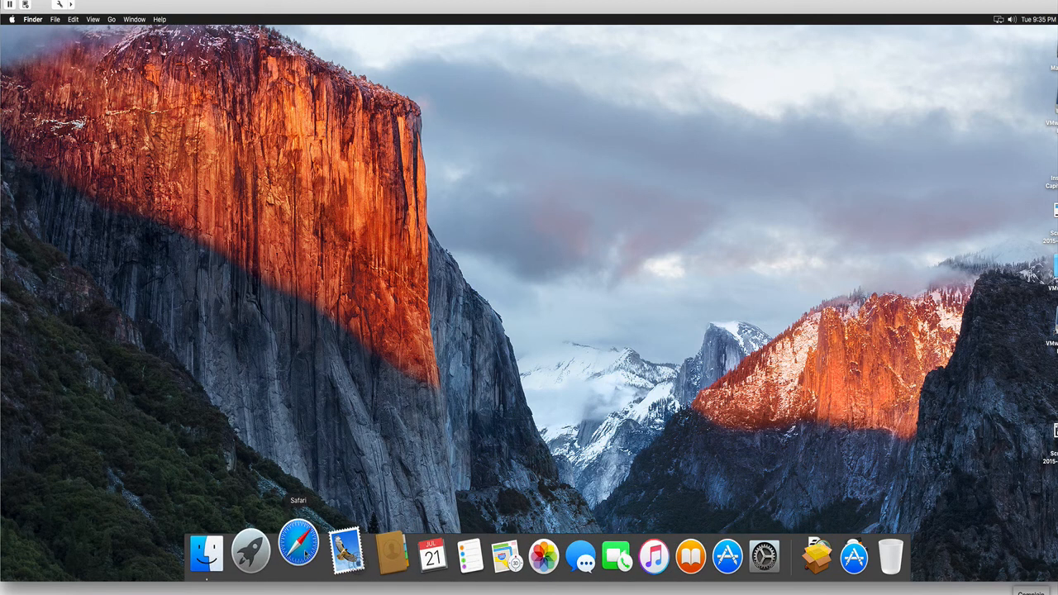
# - Load twitter.com in Safari and bring up the Twitter tab's menu to pin it
pyautogui.click(298, 554)
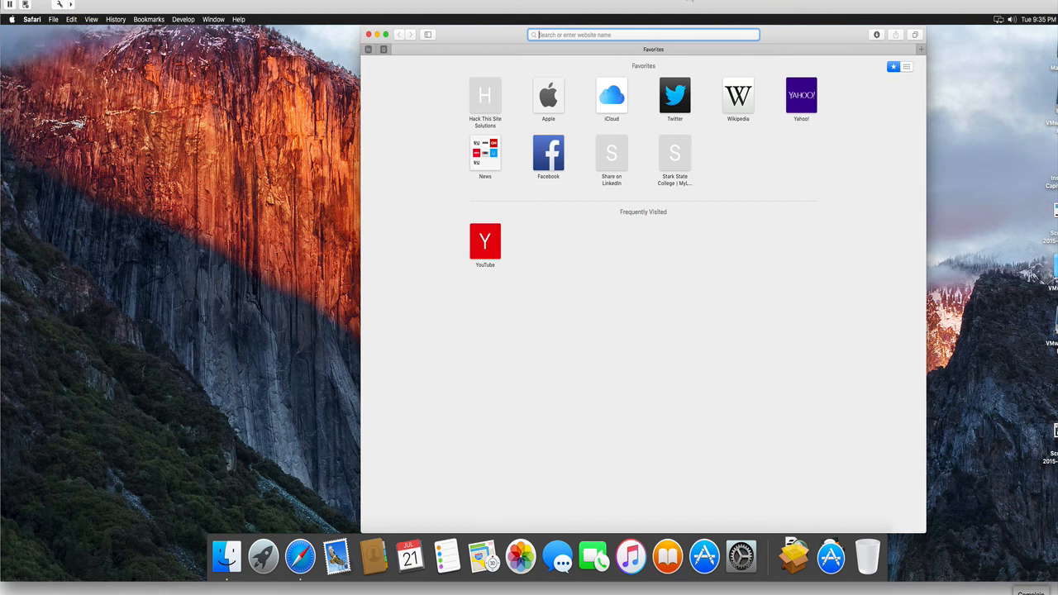
pyautogui.write('twitter.com')
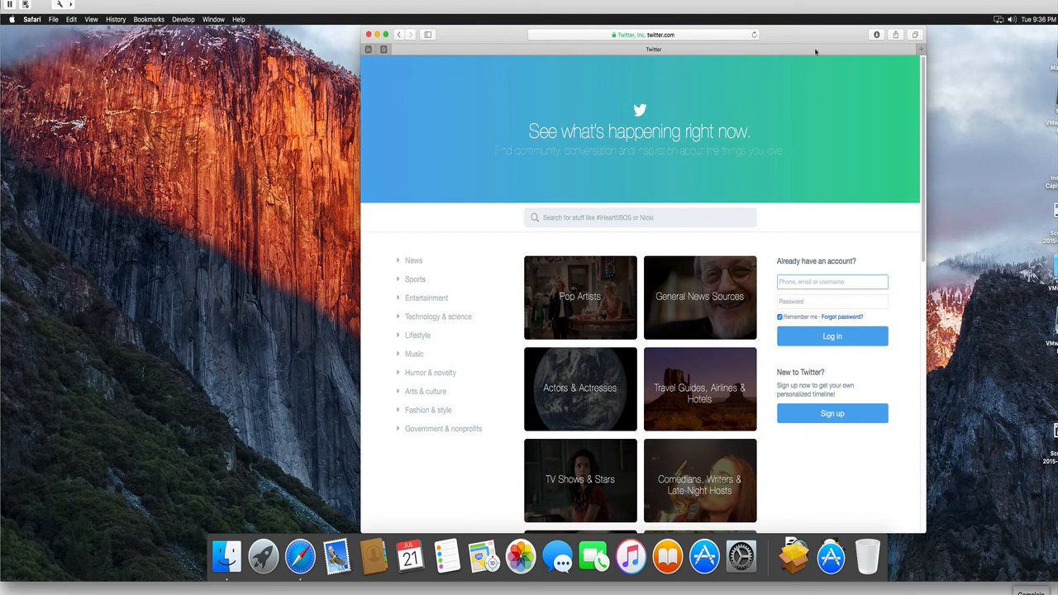
pyautogui.moveTo(557, 72)
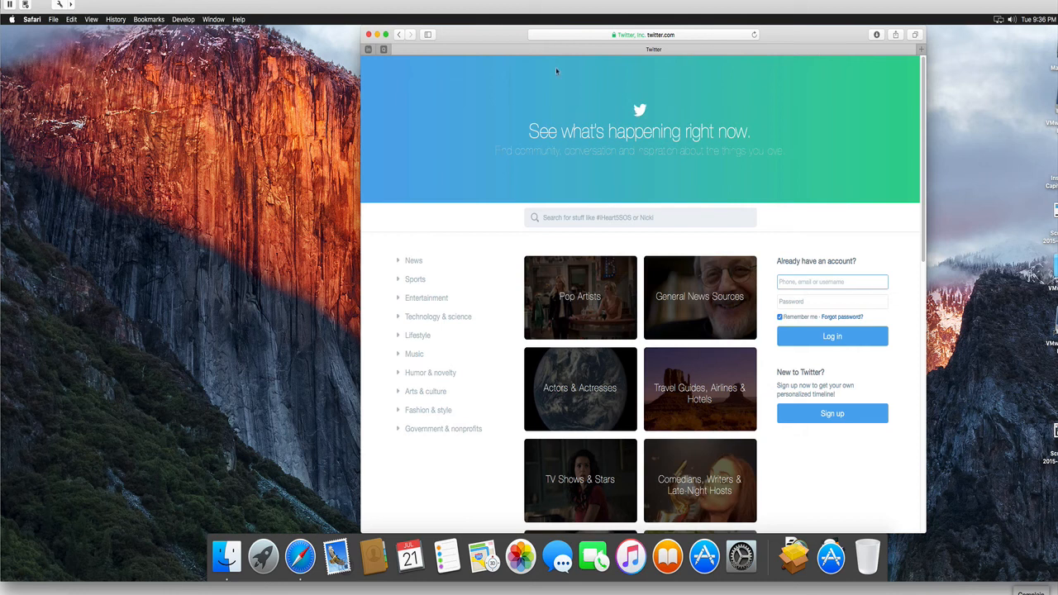
pyautogui.rightClick(557, 72)
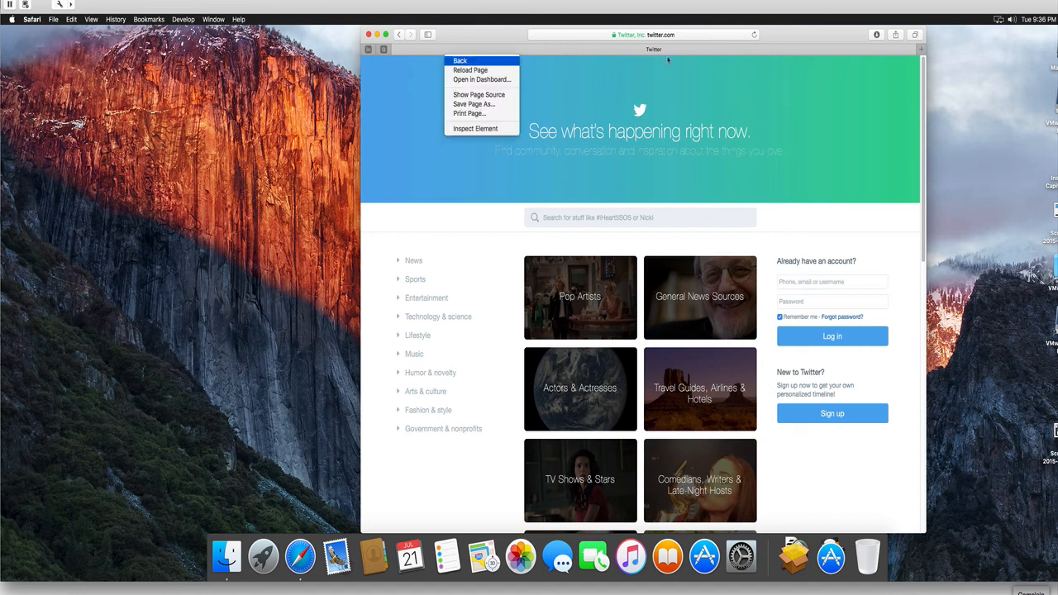
pyautogui.moveTo(581, 50)
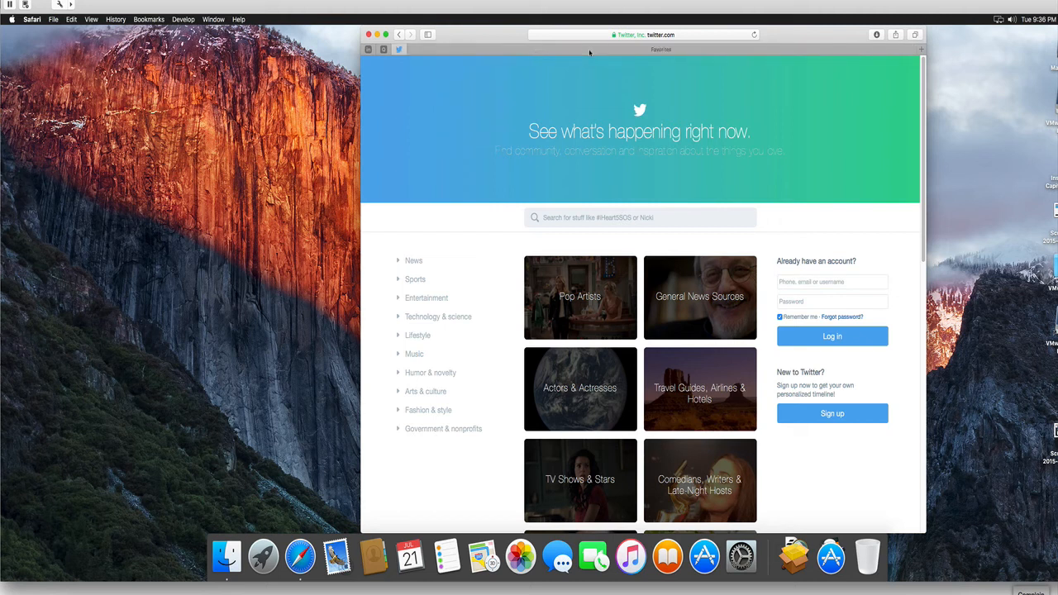
pyautogui.moveTo(511, 56)
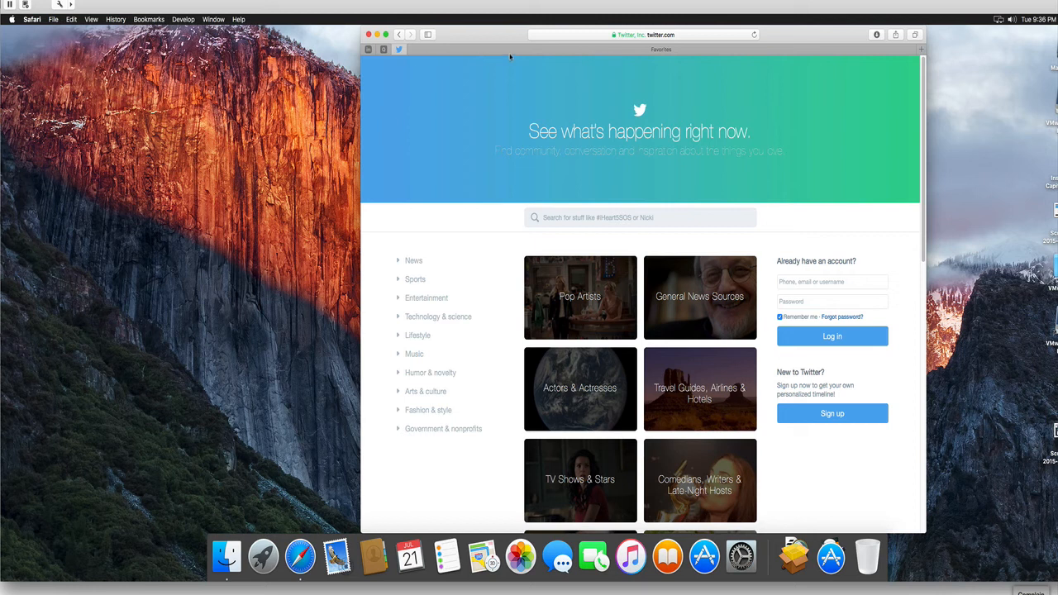
pyautogui.moveTo(440, 48)
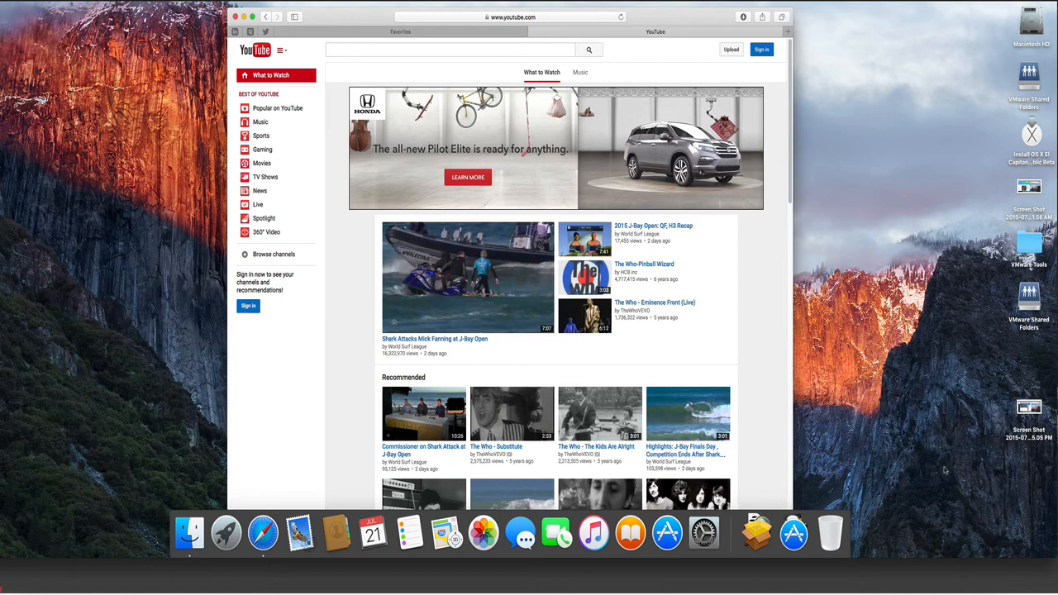
pyautogui.moveTo(824, 163)
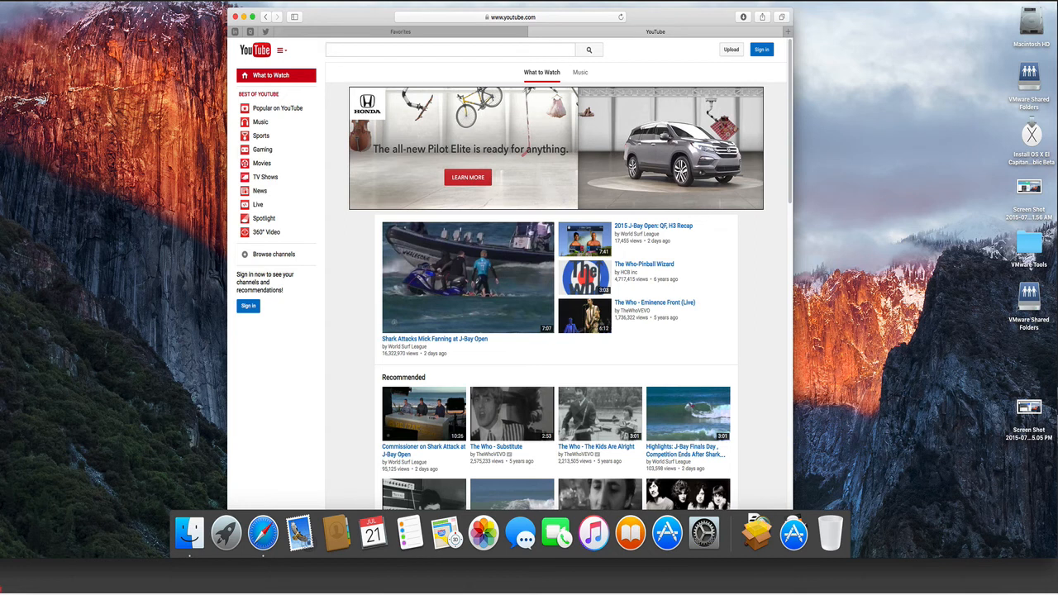
# - Play the 'Shark Attacks Mick Fanning at J-Bay Open' video on YouTube
pyautogui.click(467, 277)
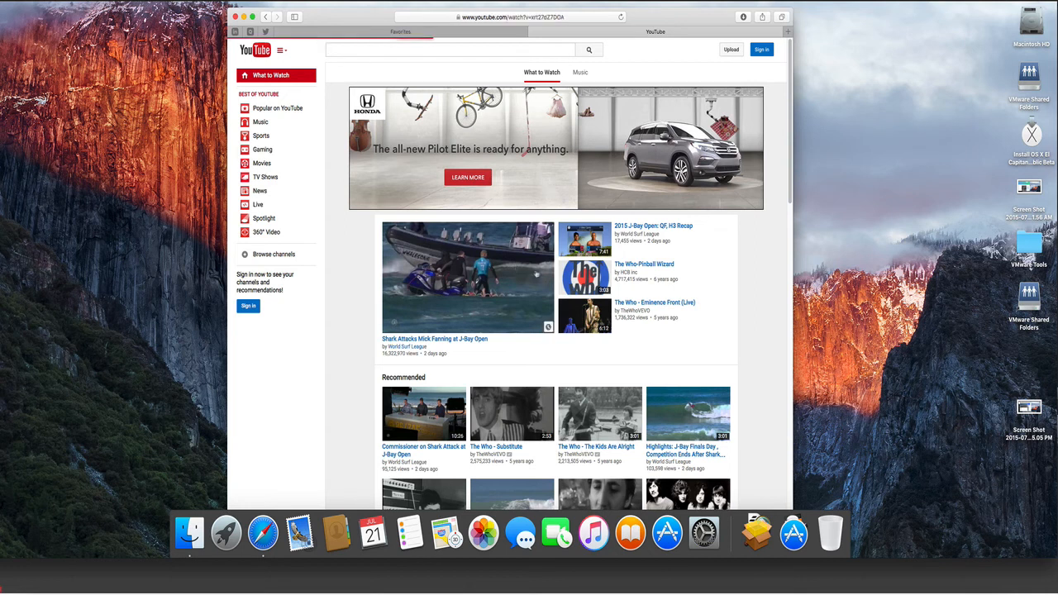
pyautogui.click(281, 49)
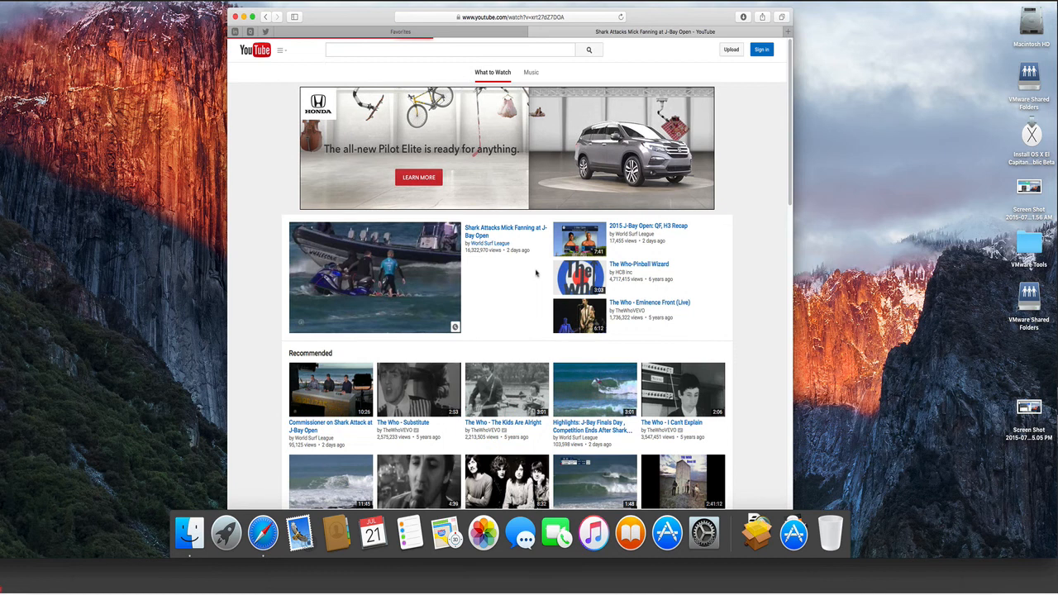
pyautogui.click(375, 277)
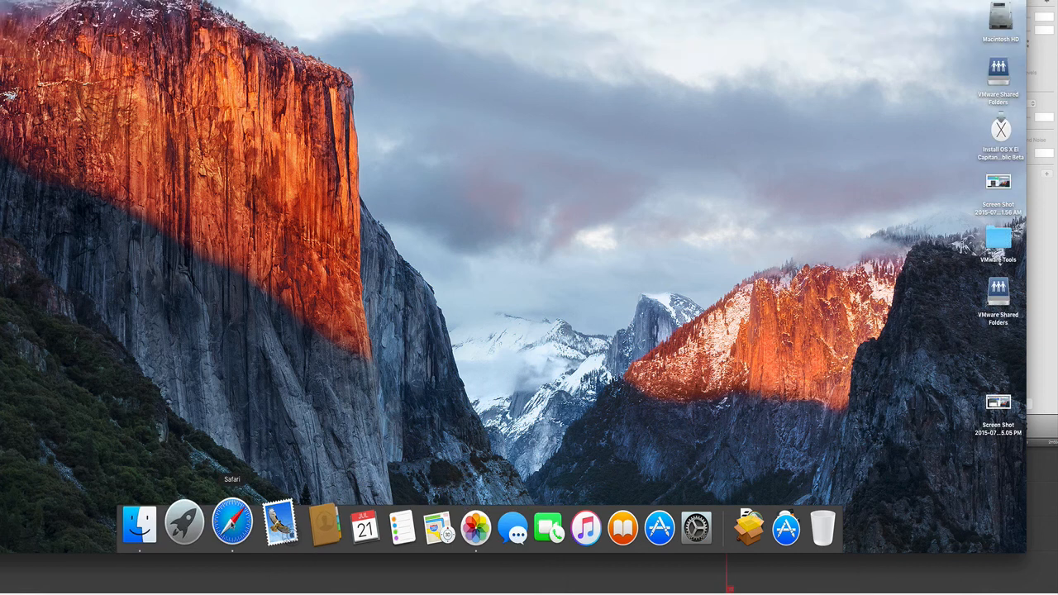
# - Bring Safari back and launch Mission Control through a Spotlight search for 'mission Control'
pyautogui.click(231, 526)
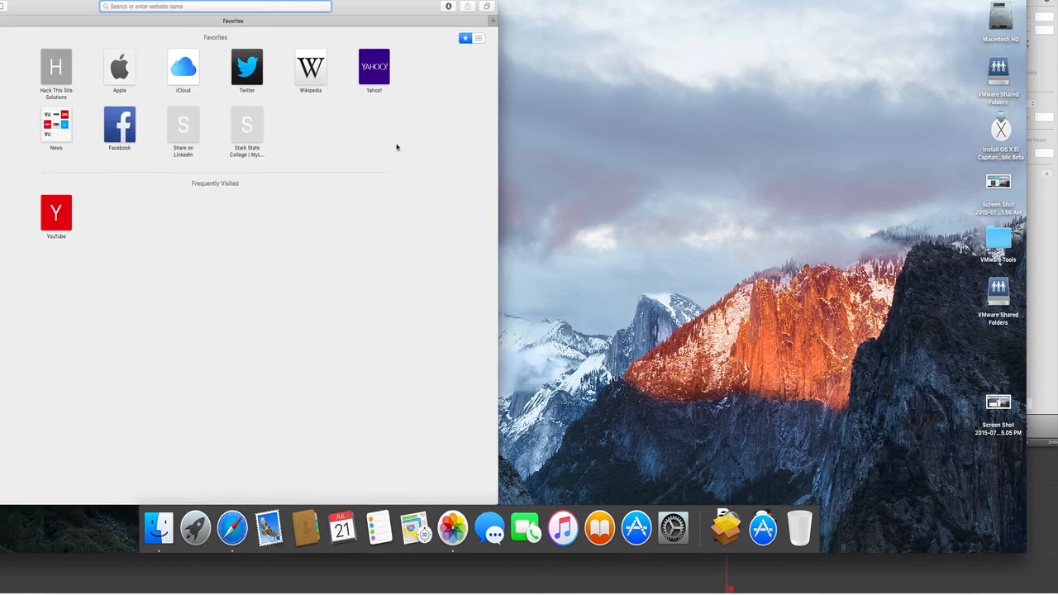
pyautogui.press('cmd+space')
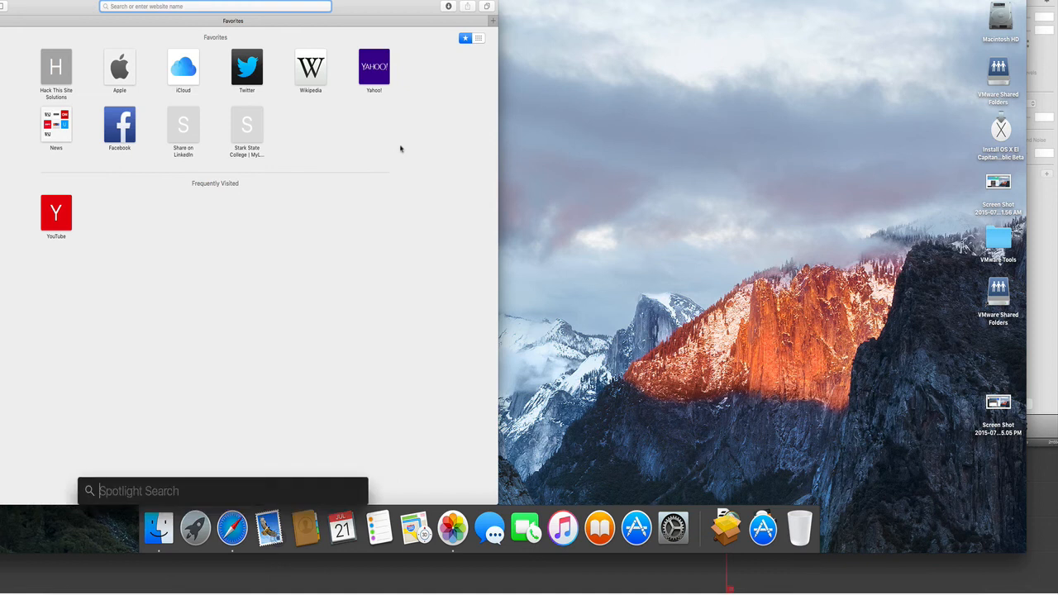
pyautogui.moveTo(400, 149)
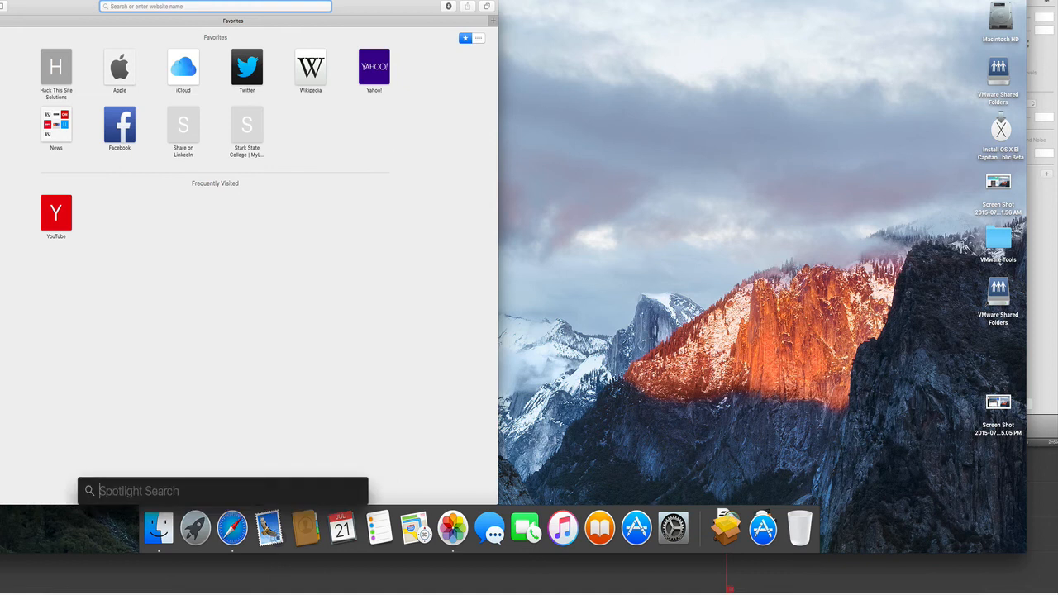
pyautogui.write('mission Control')
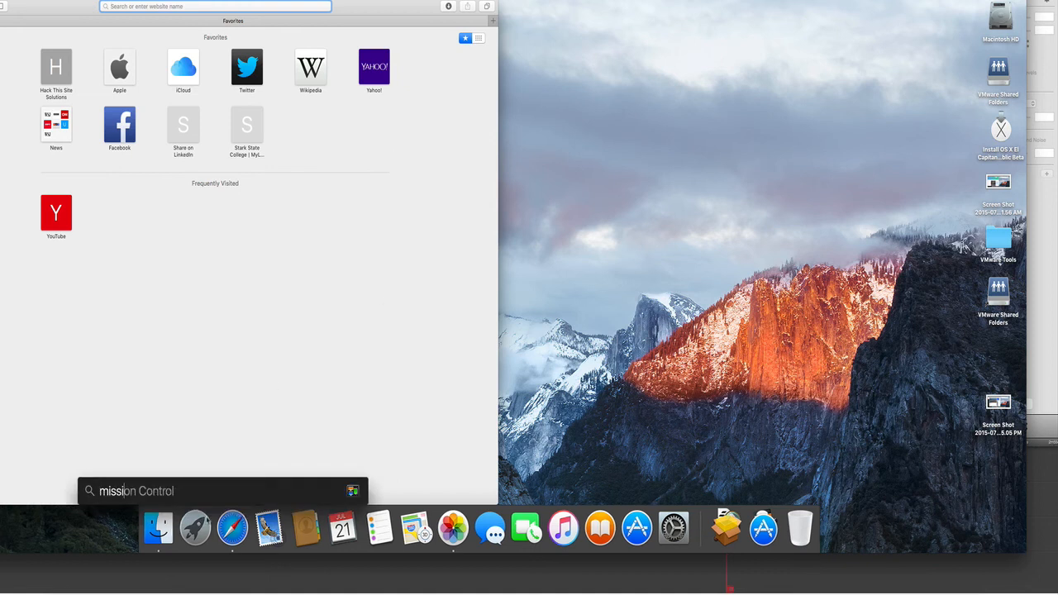
pyautogui.moveTo(191, 521)
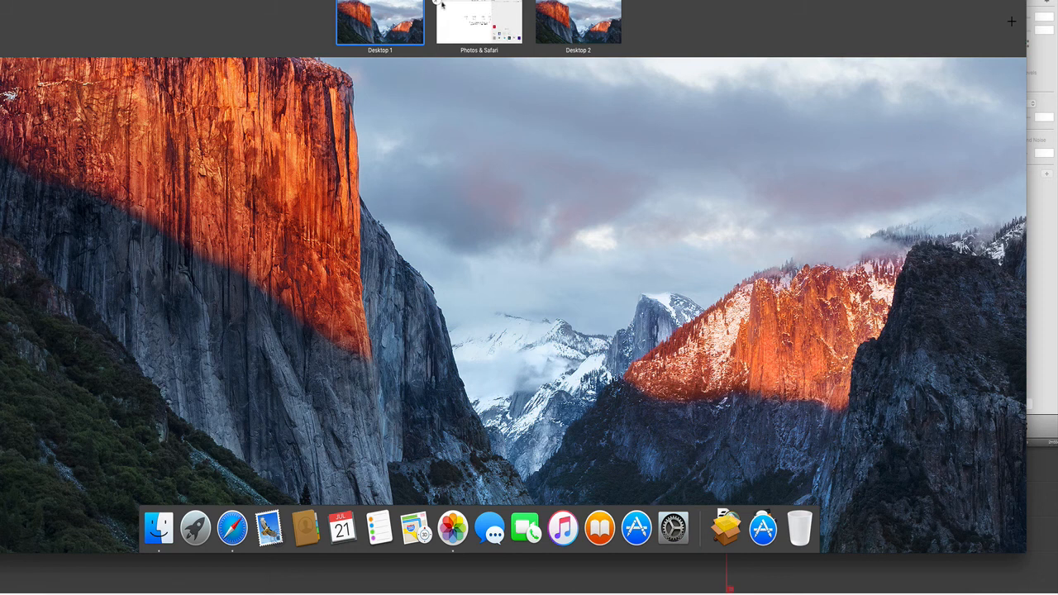
pyautogui.click(479, 22)
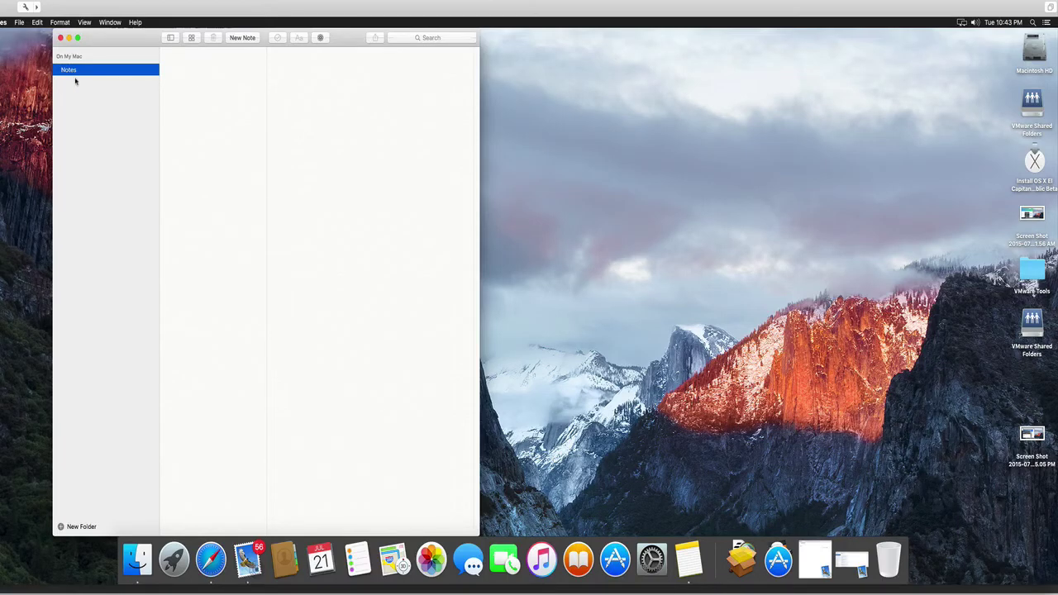
pyautogui.moveTo(245, 61)
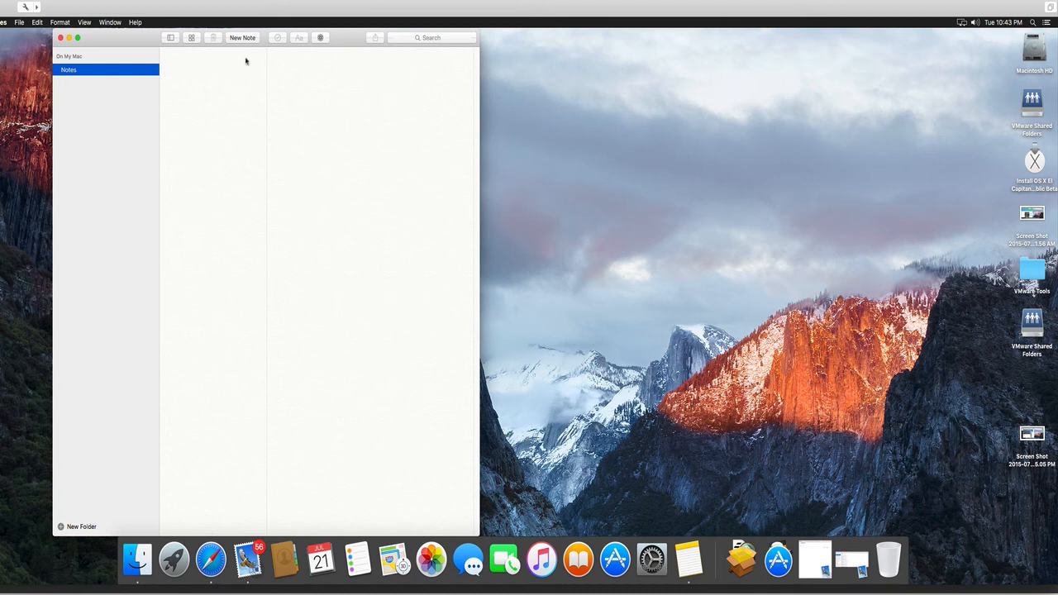
# - Create a new note containing the text 'kklik' and 'kjkjkjk'
pyautogui.click(242, 37)
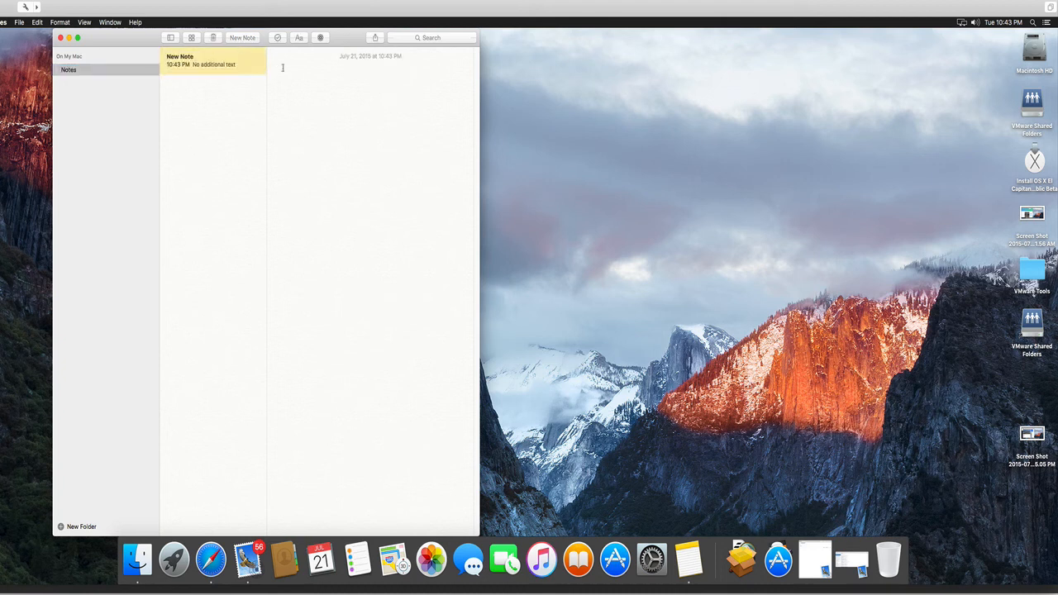
pyautogui.write('kklik')
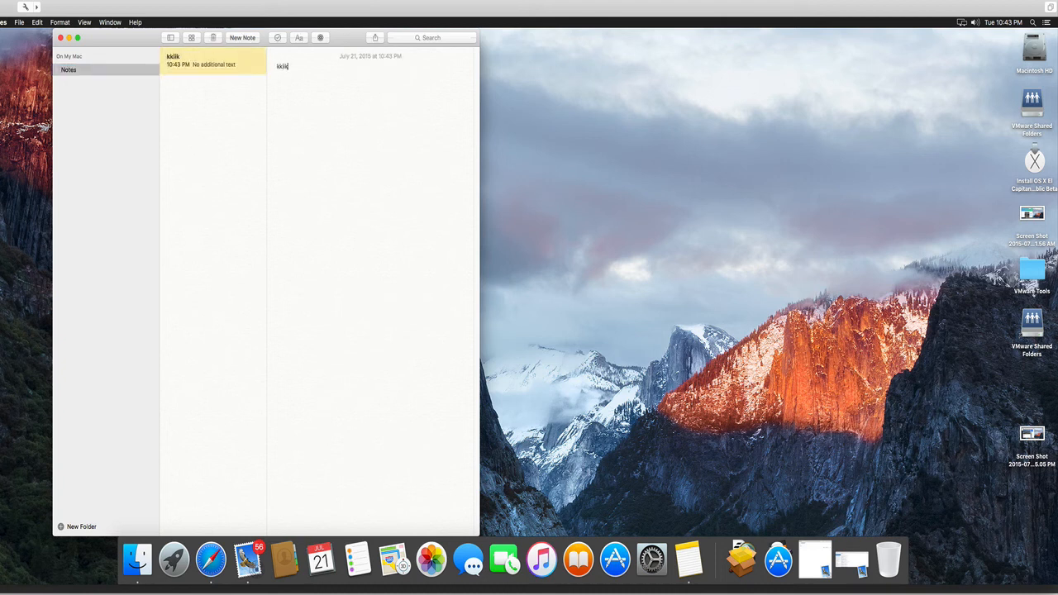
pyautogui.write('kjkjkjk')
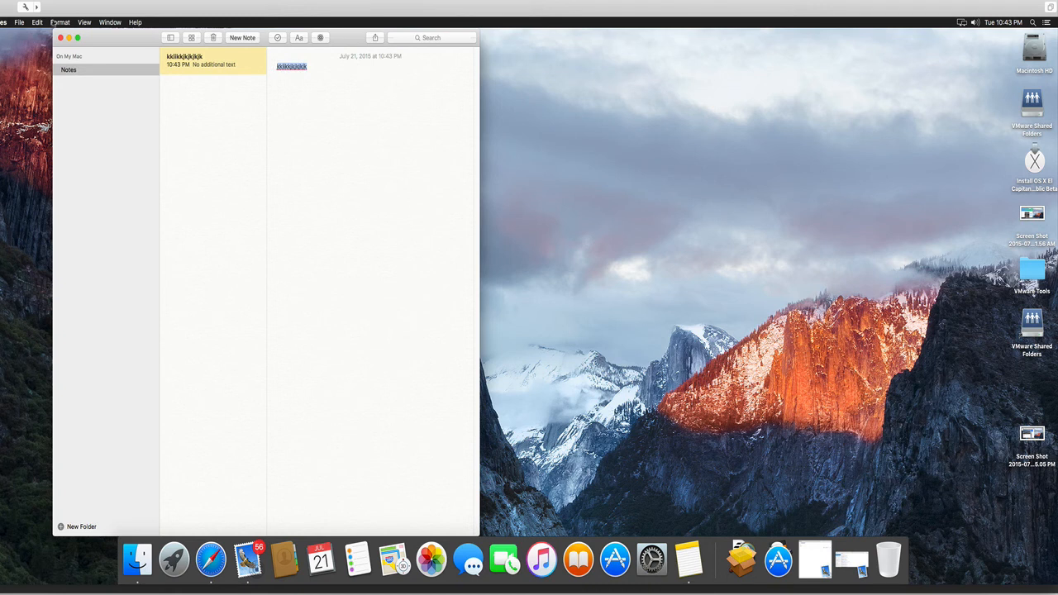
# - Browse the Format menu's text formatting options without changing anything
pyautogui.click(59, 22)
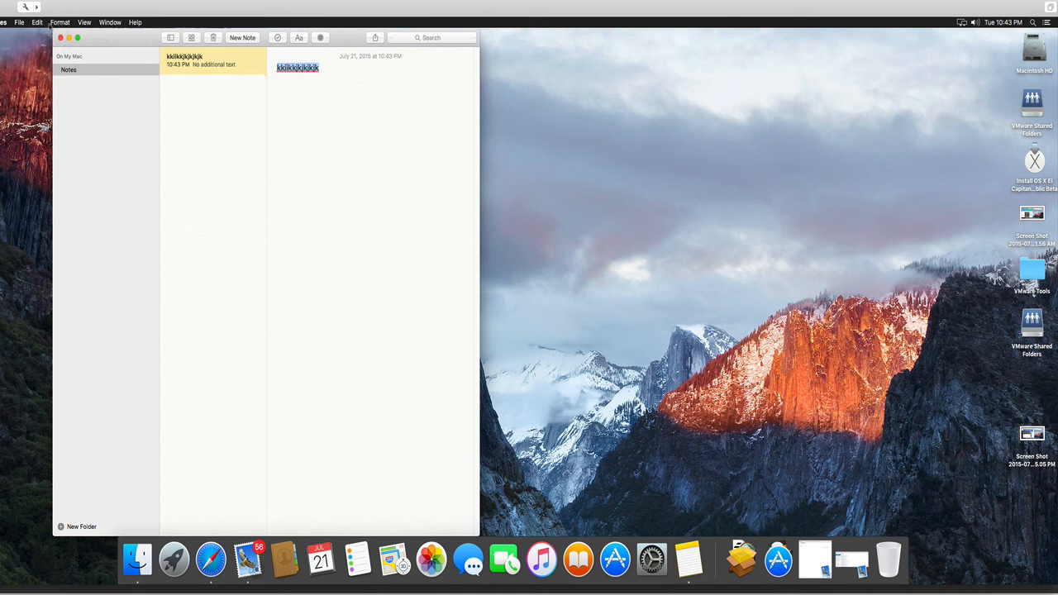
pyautogui.click(59, 23)
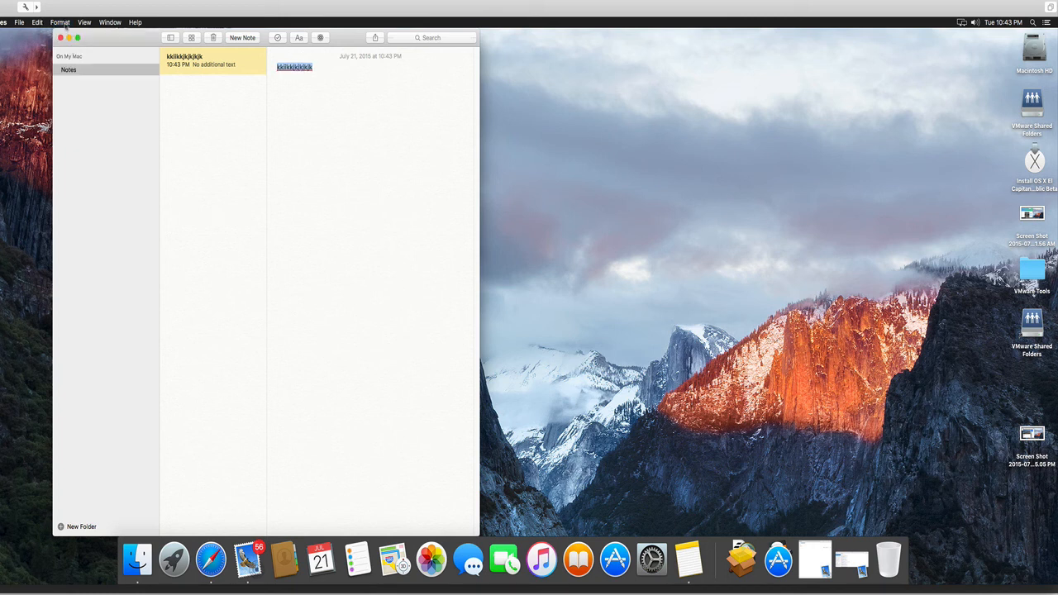
pyautogui.click(60, 23)
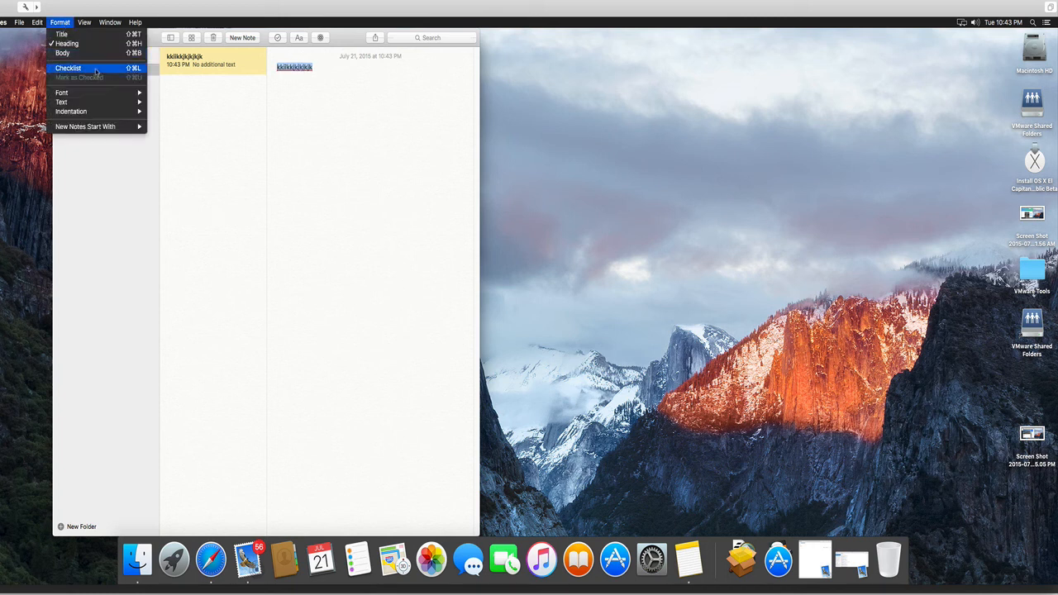
pyautogui.moveTo(62, 92)
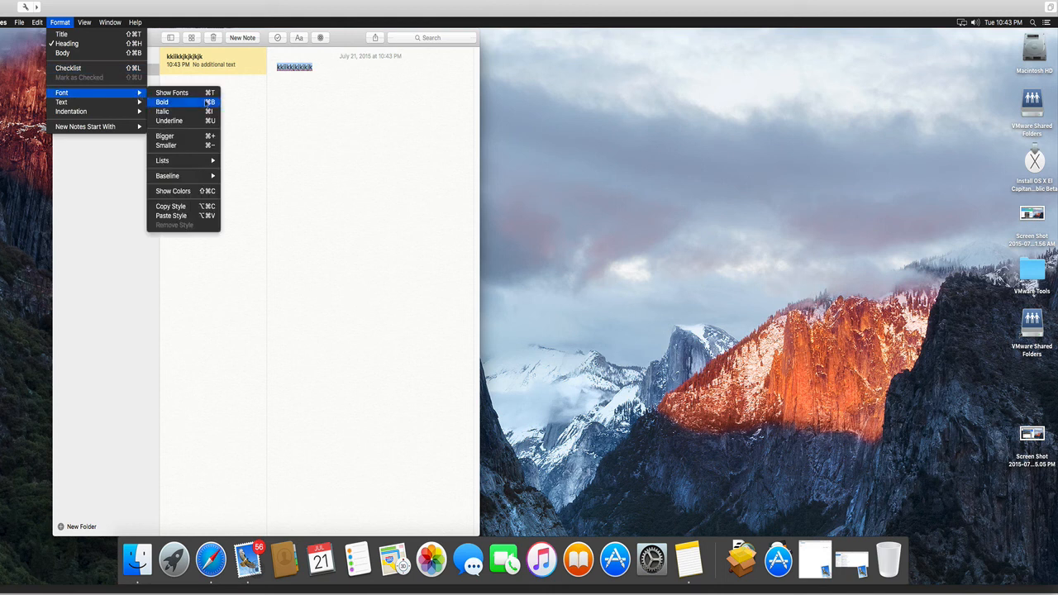
pyautogui.moveTo(75, 112)
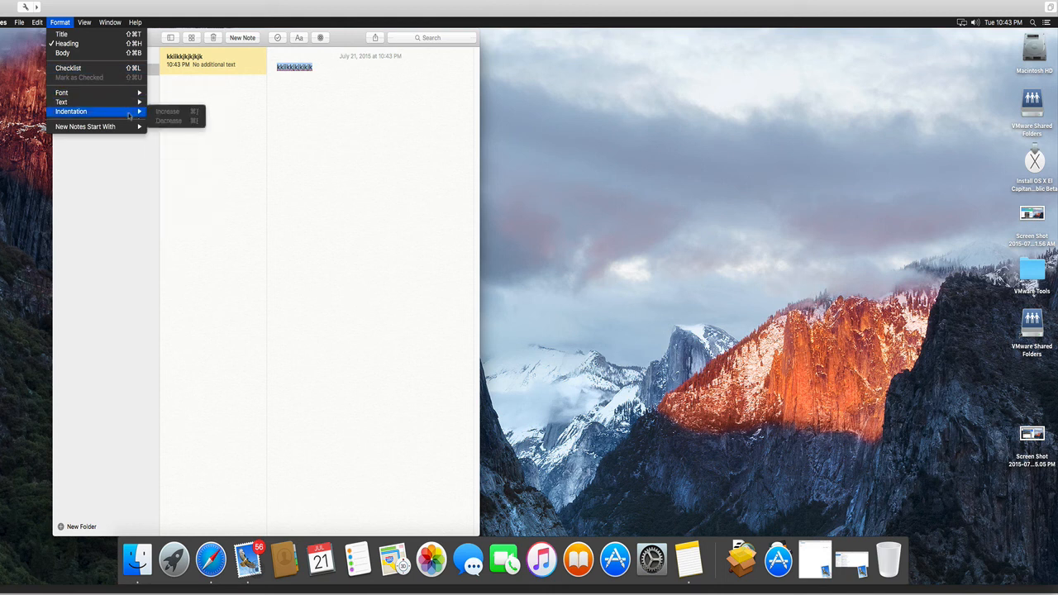
pyautogui.click(37, 22)
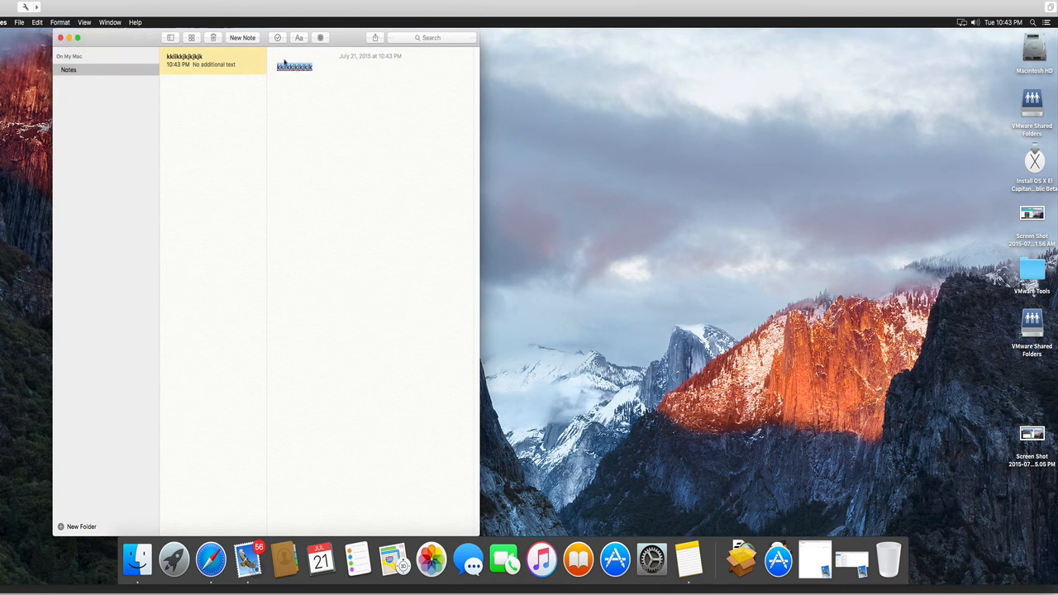
# - Drag the desktop Screen Shot file into the note above its text
pyautogui.rightClick(295, 66)
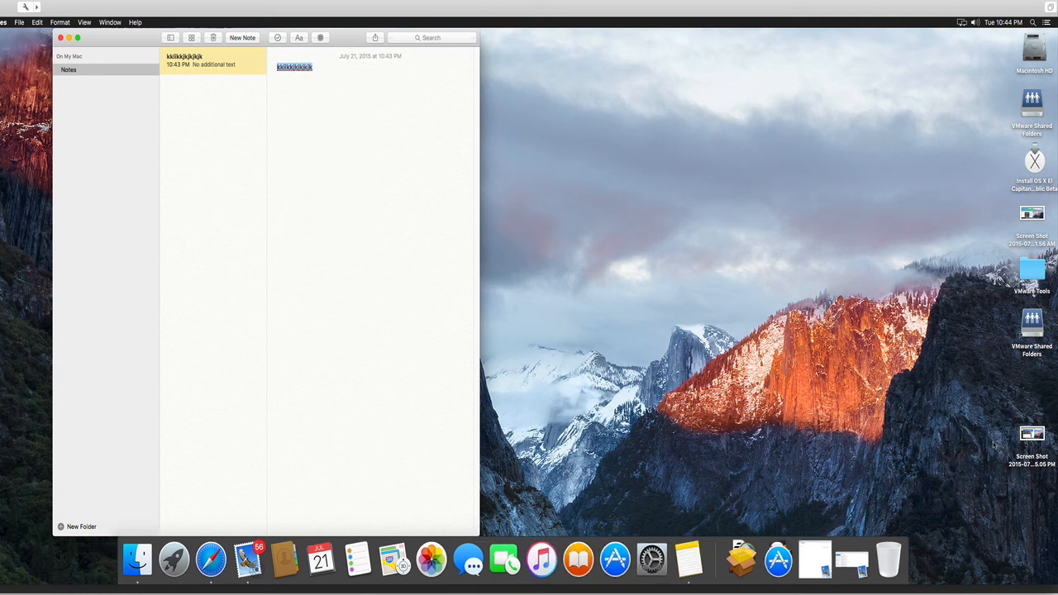
pyautogui.moveTo(1032, 434); pyautogui.dragTo(260, 207)
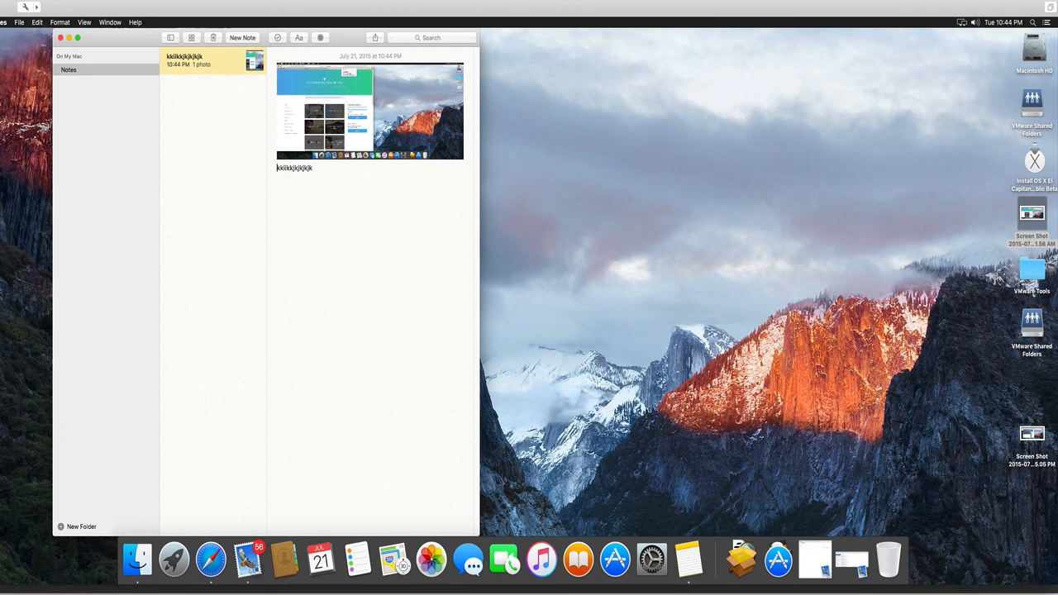
pyautogui.moveTo(1032, 434); pyautogui.dragTo(369, 186)
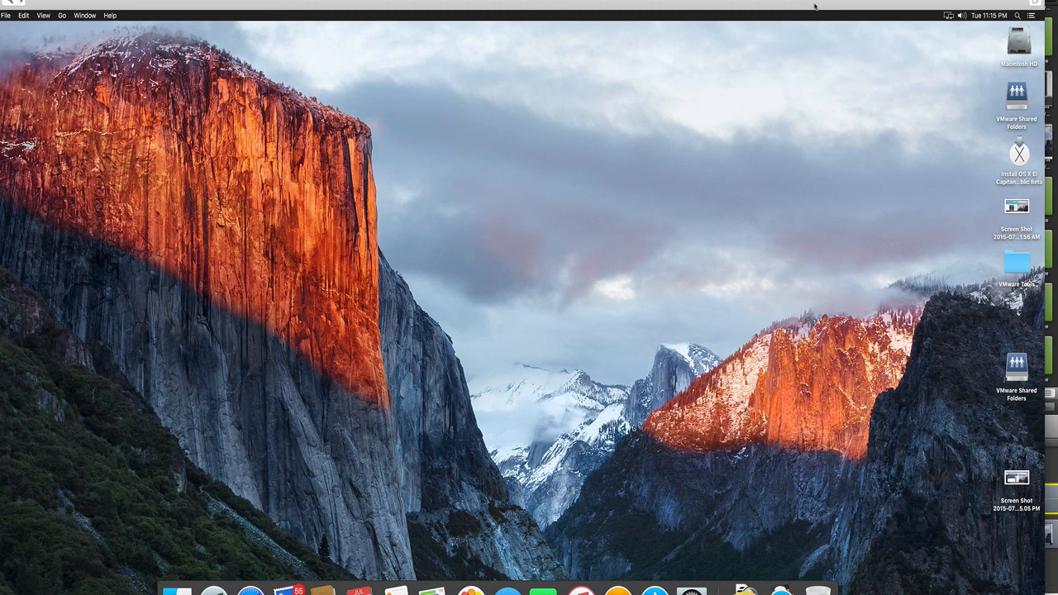
# - Search Spotlight for 'Cavalier' to preview the Cleveland Cavaliers roster
pyautogui.click(1017, 15)
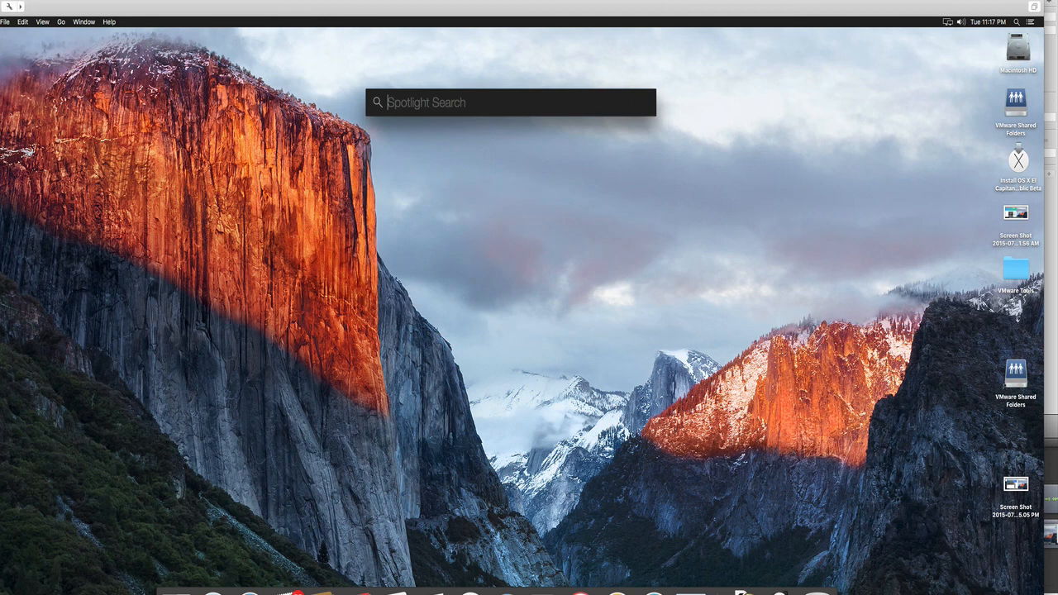
pyautogui.write('Cavaliers roster')
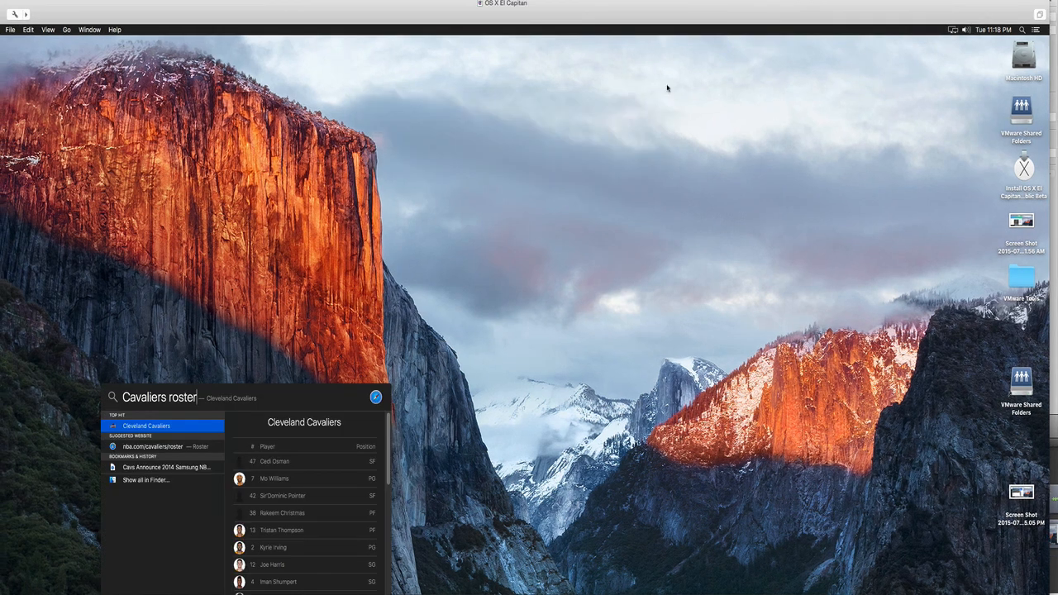
pyautogui.moveTo(619, 9)
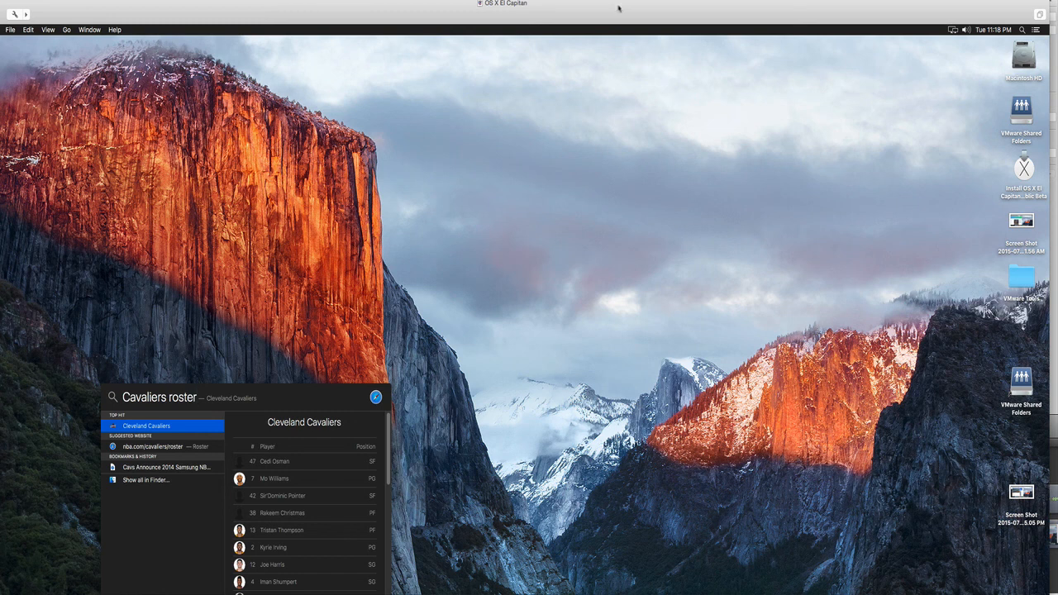